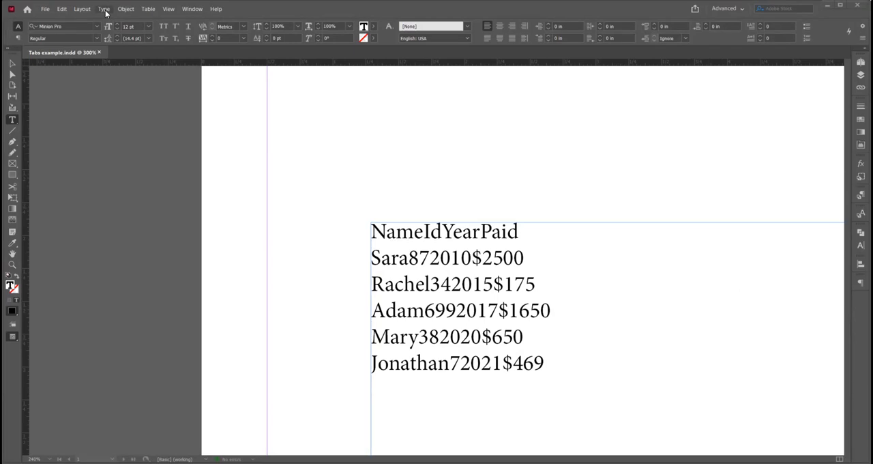
Show hidden characters and tab-separate the Name, Id, Year and Paid values on each row.
click(104, 8)
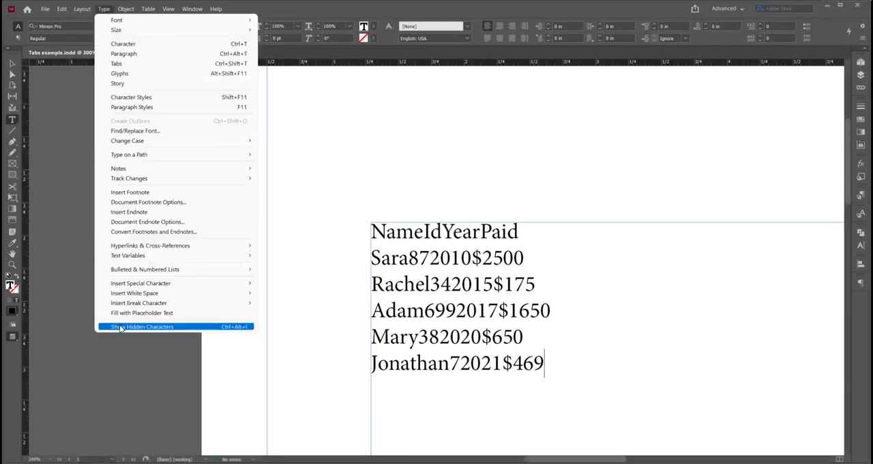
click(142, 326)
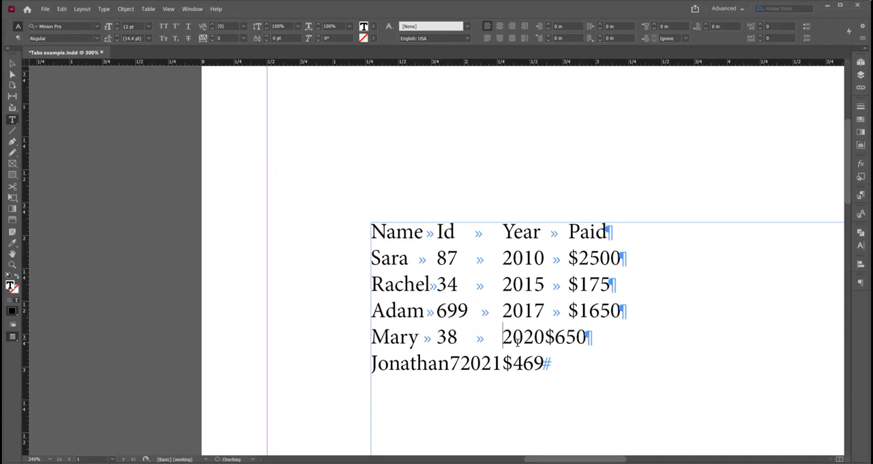
key(tab)
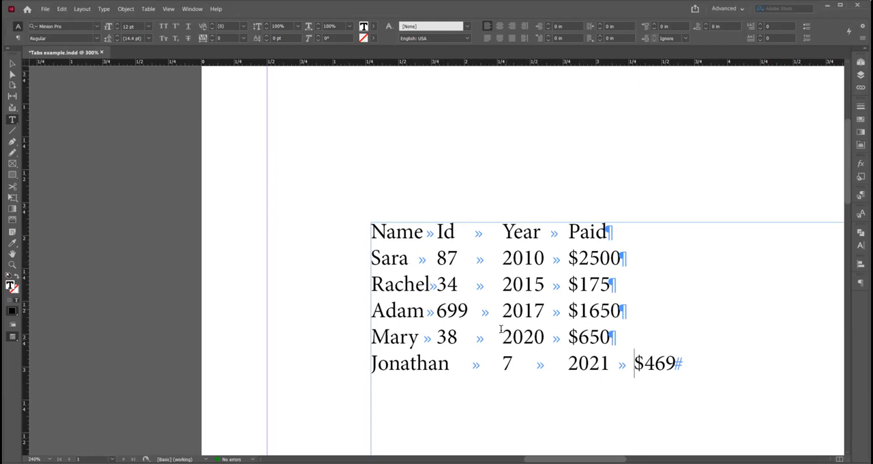
mouse_move(520, 366)
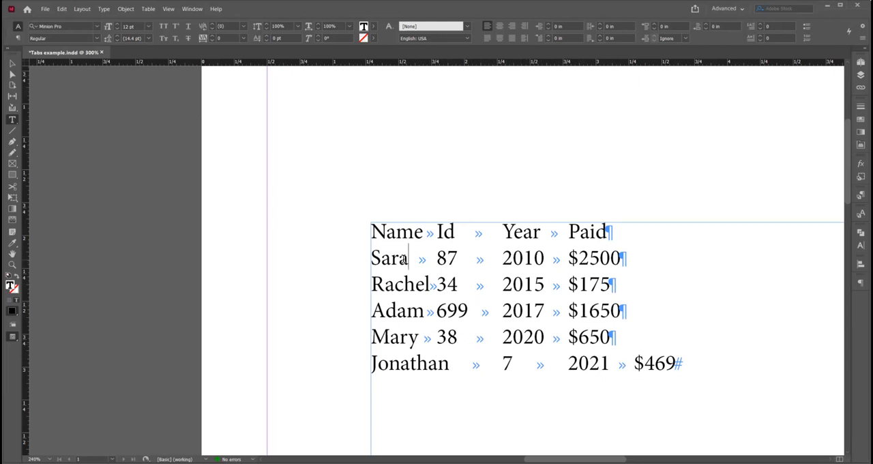
double_click(388, 258)
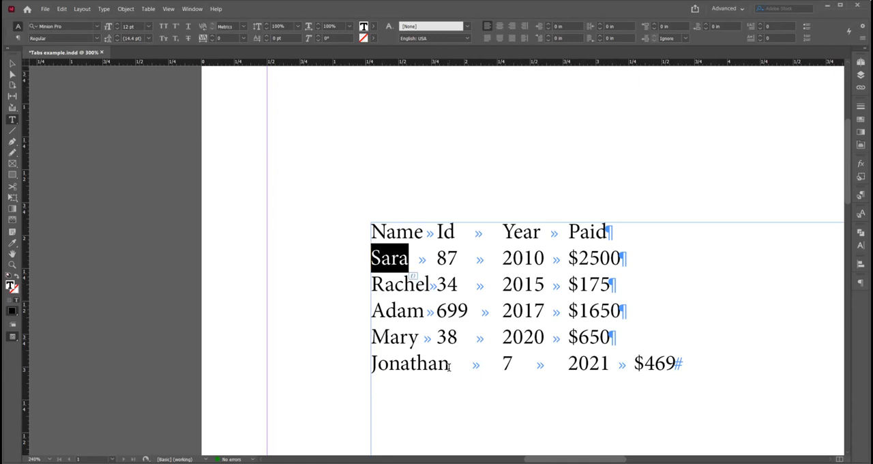
double_click(408, 364)
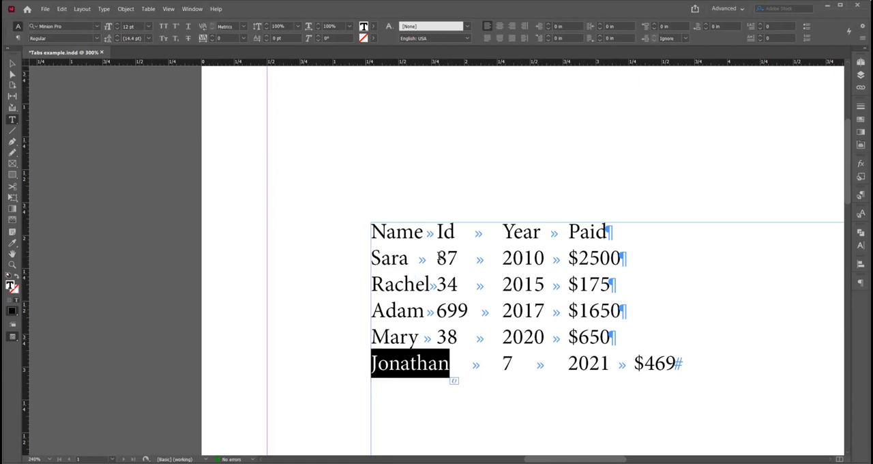
double_click(445, 258)
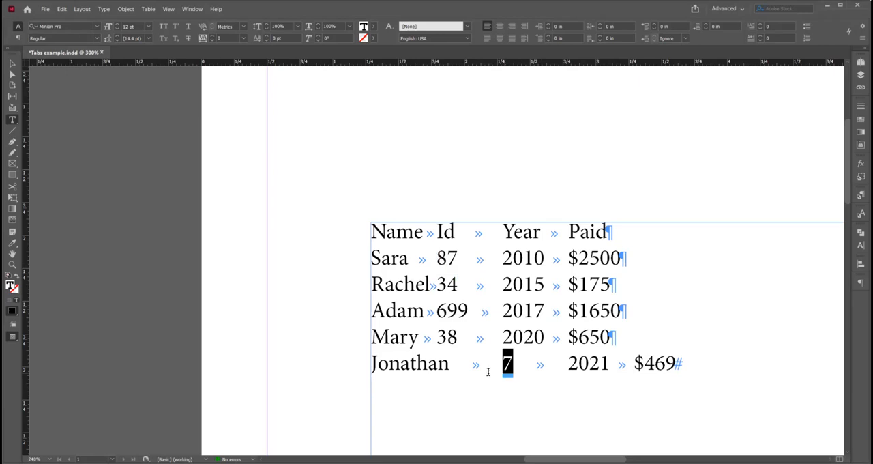
mouse_move(443, 282)
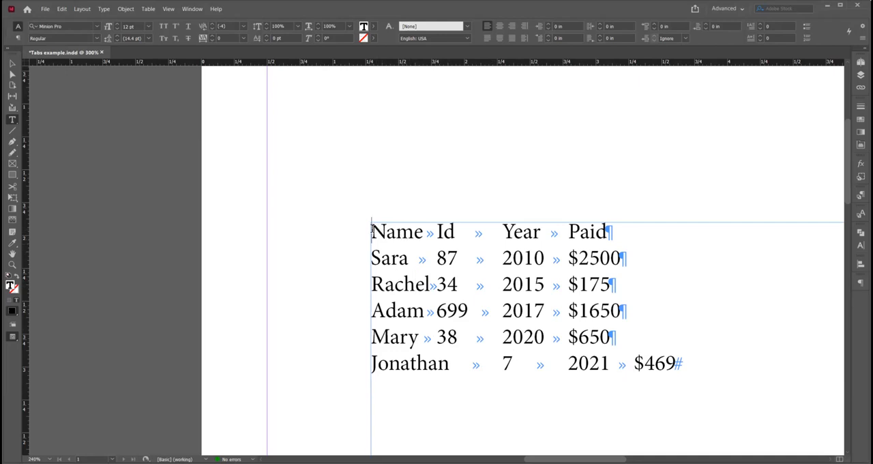
Select all six rows of the name list and open the Type > Tabs panel.
drag(370, 231, 620, 286)
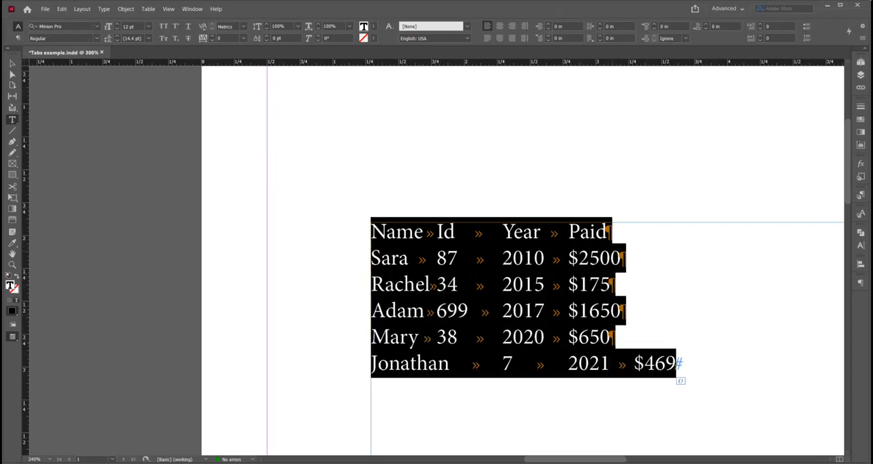
mouse_move(103, 10)
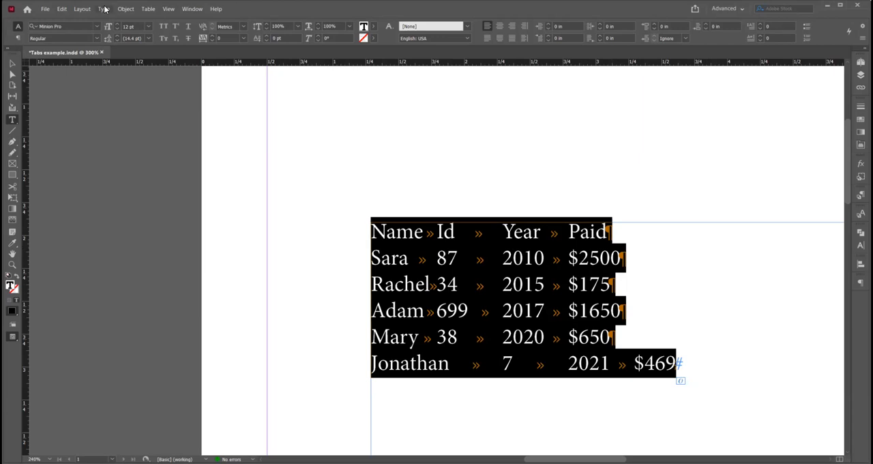
click(102, 8)
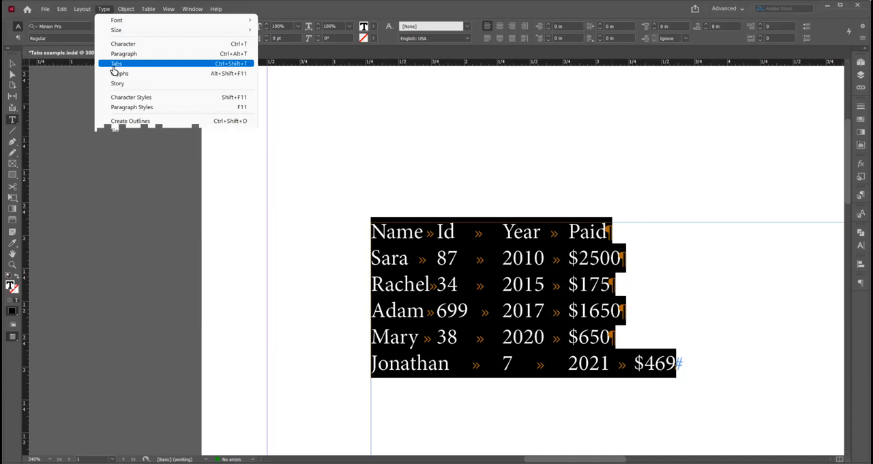
click(118, 63)
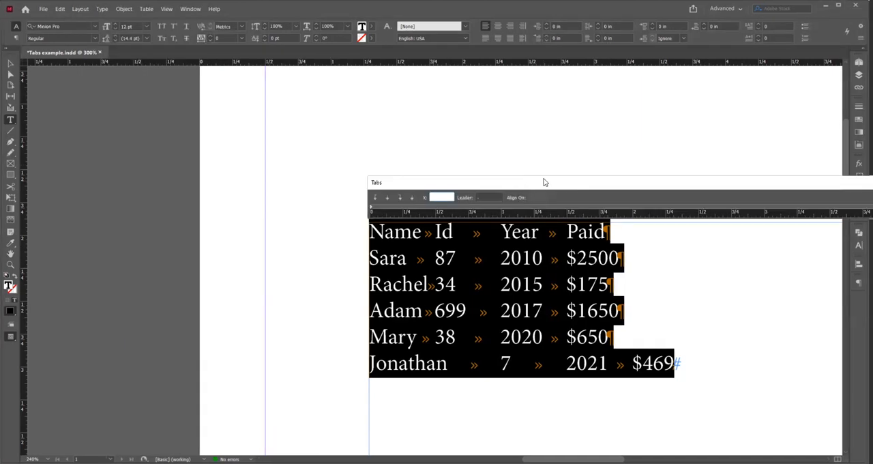
mouse_move(389, 184)
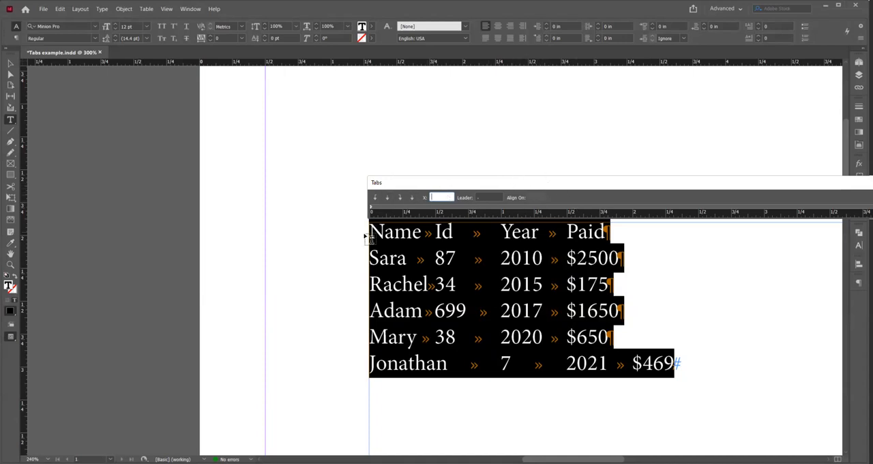
mouse_move(367, 247)
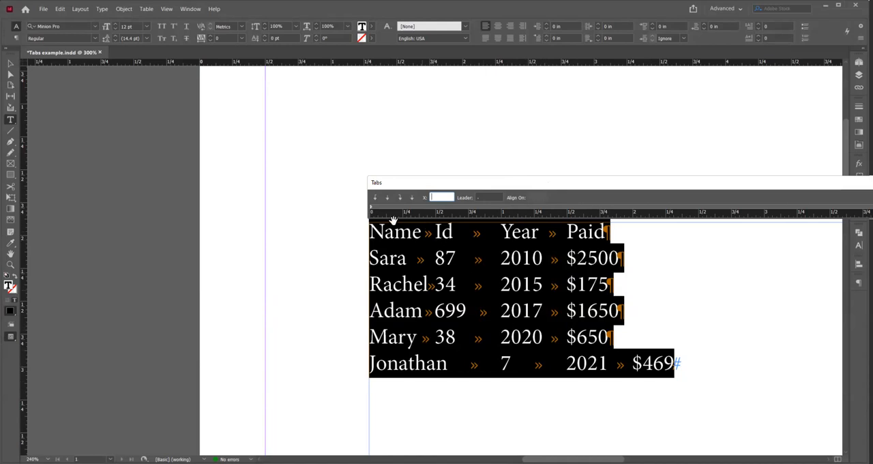
mouse_move(428, 210)
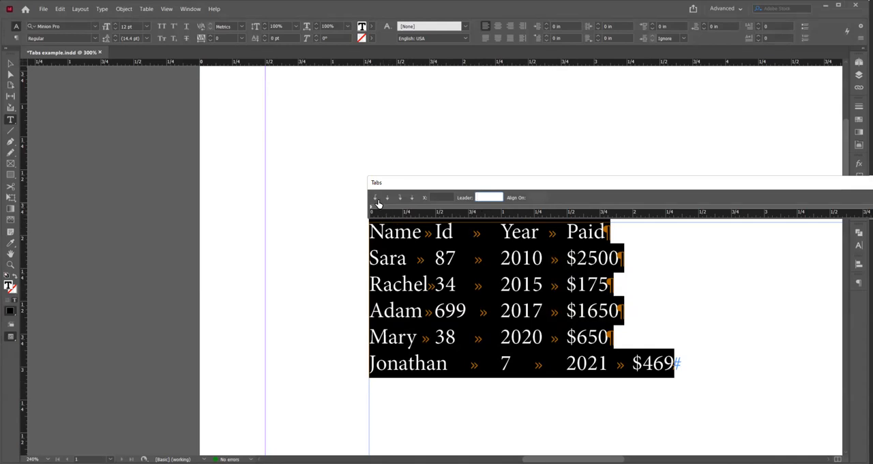
mouse_move(375, 199)
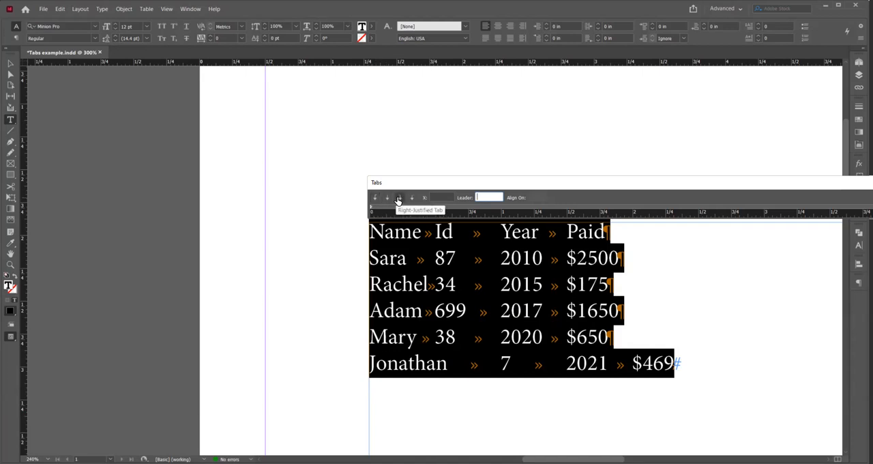
mouse_move(413, 198)
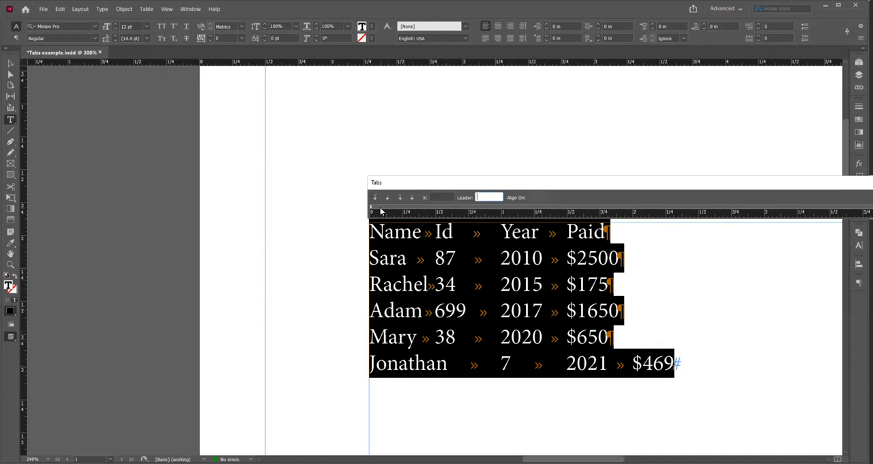
mouse_move(375, 197)
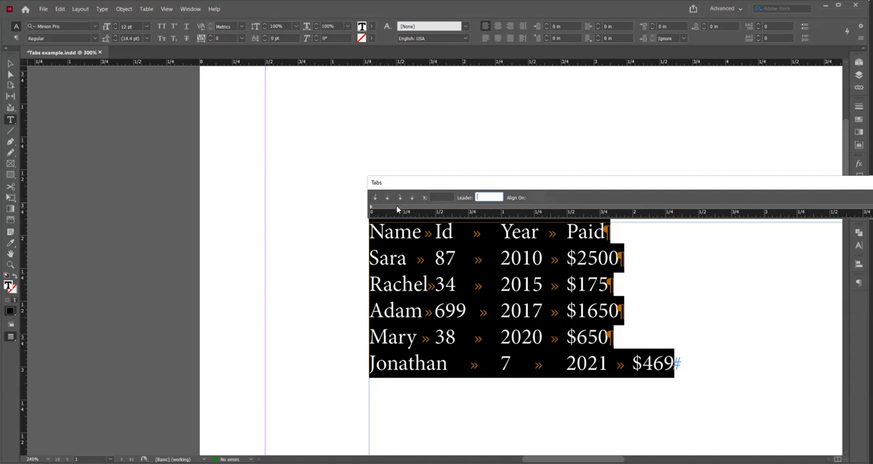
mouse_move(402, 208)
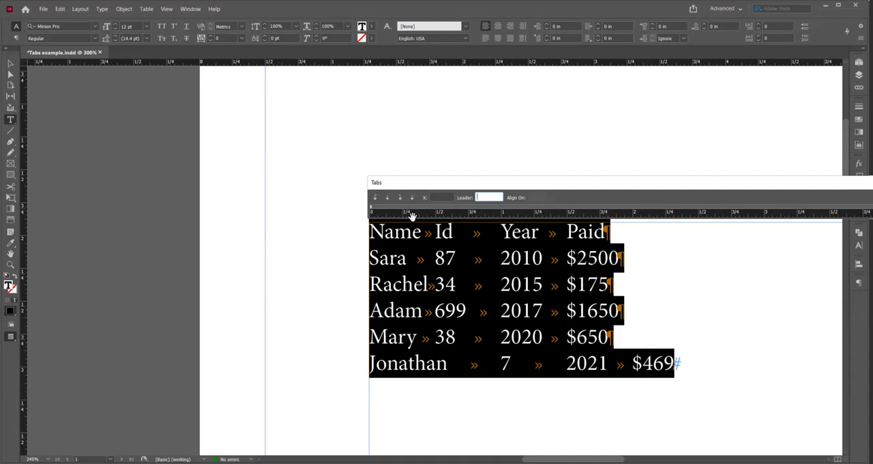
mouse_move(390, 209)
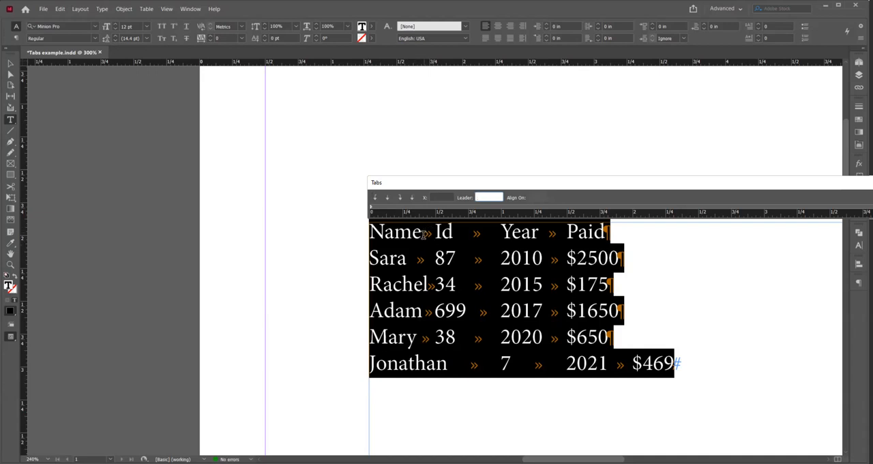
mouse_move(374, 198)
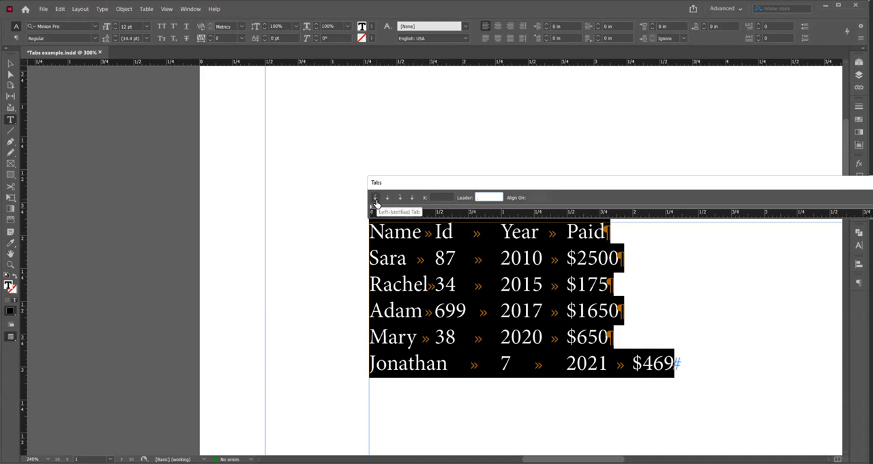
mouse_move(416, 207)
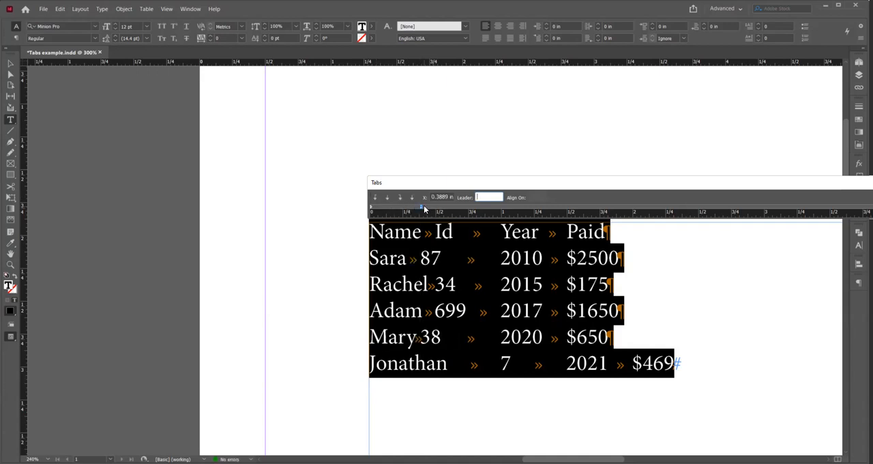
Place a left tab stop near 0.75–0.79 in so the Id column clears the names.
drag(421, 208, 444, 208)
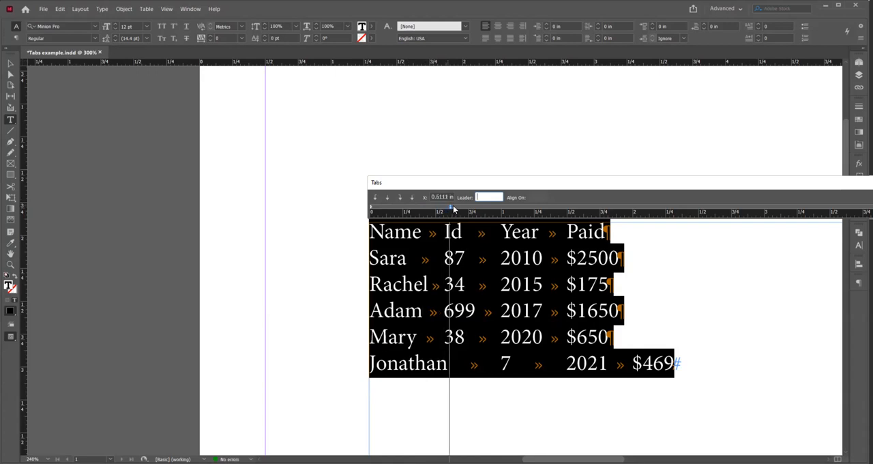
drag(450, 207, 466, 206)
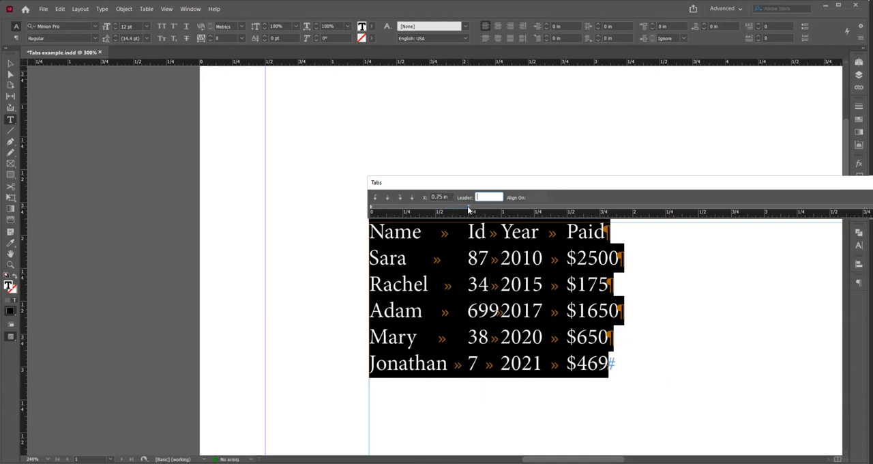
drag(471, 208, 474, 208)
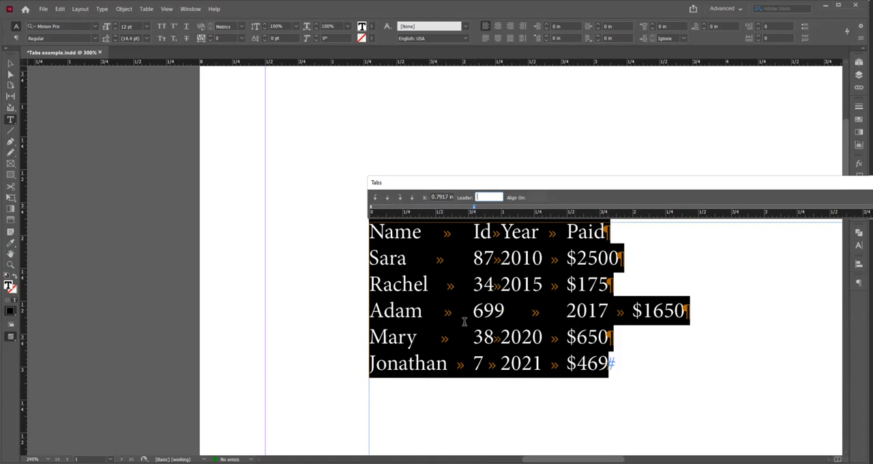
mouse_move(450, 373)
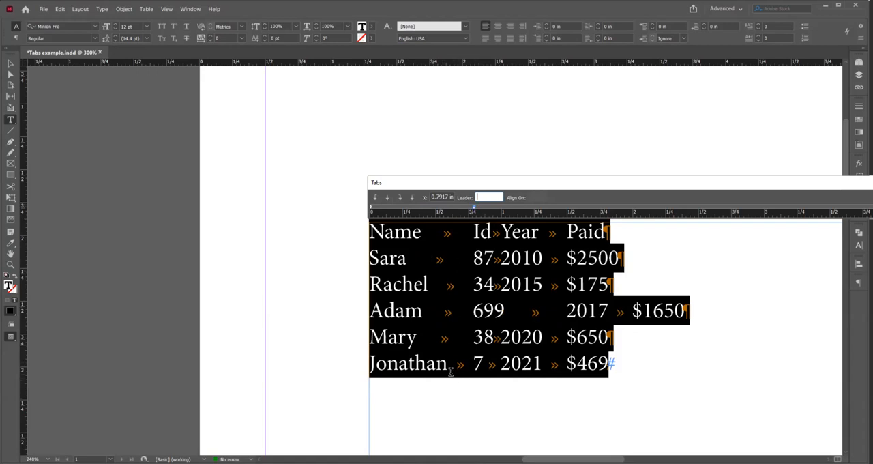
mouse_move(485, 310)
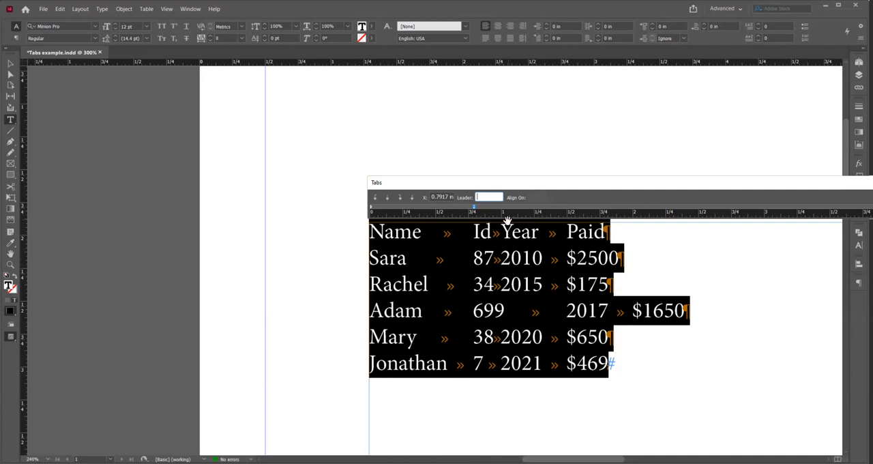
mouse_move(499, 207)
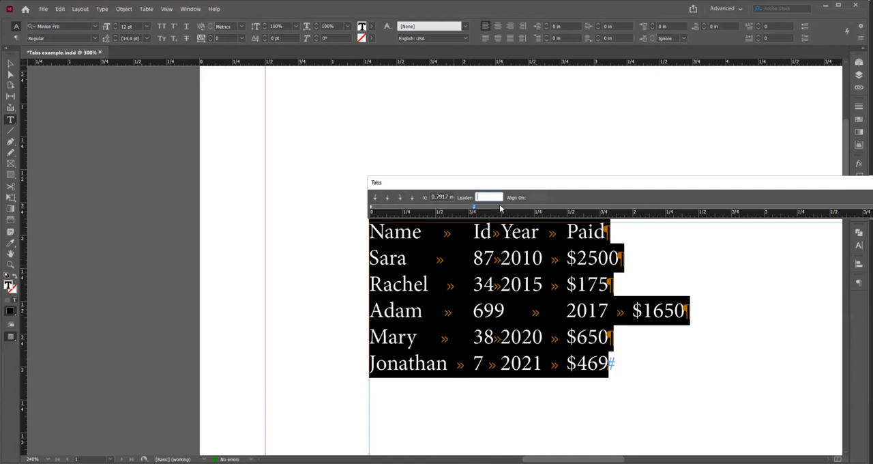
Add and drag tab stops for the Year and Paid columns, plus an extra stop past Paid.
drag(473, 206, 515, 206)
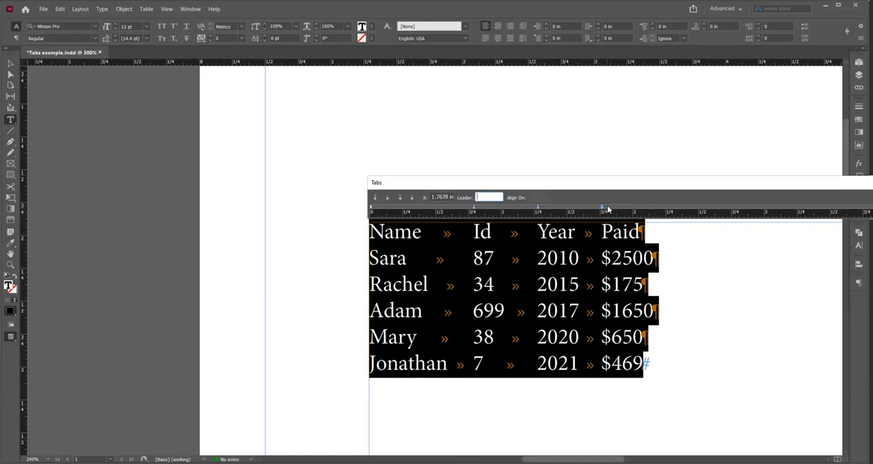
mouse_move(601, 214)
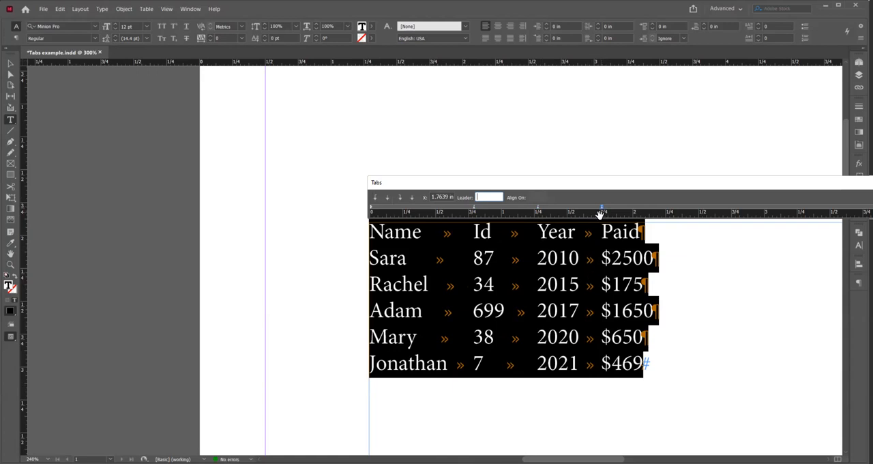
drag(601, 208, 611, 208)
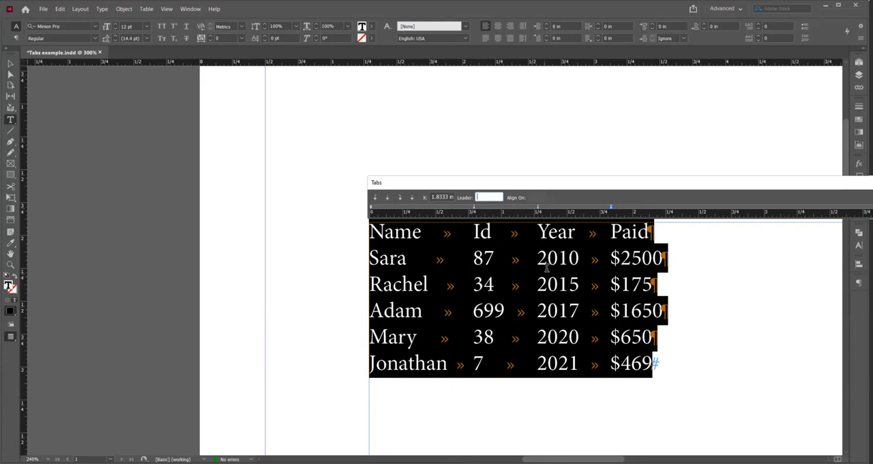
mouse_move(506, 258)
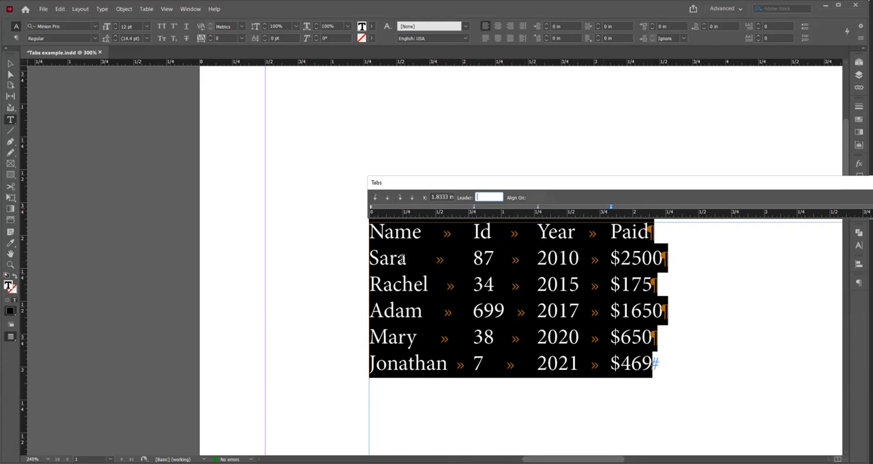
mouse_move(474, 215)
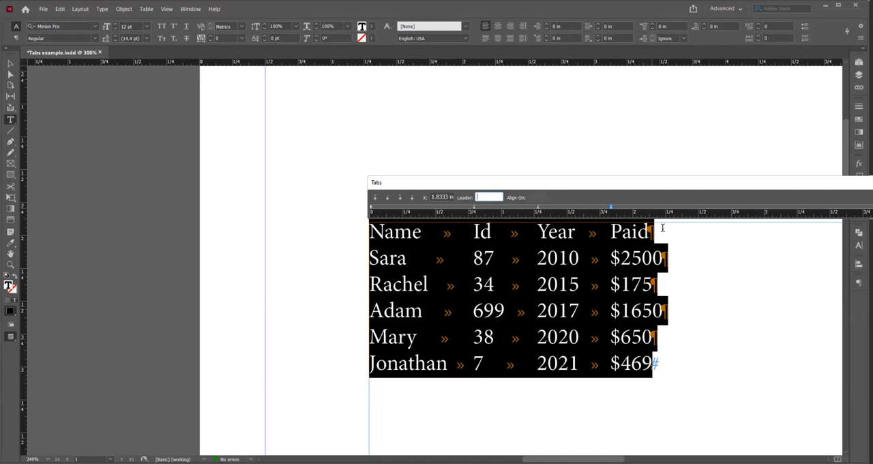
mouse_move(617, 215)
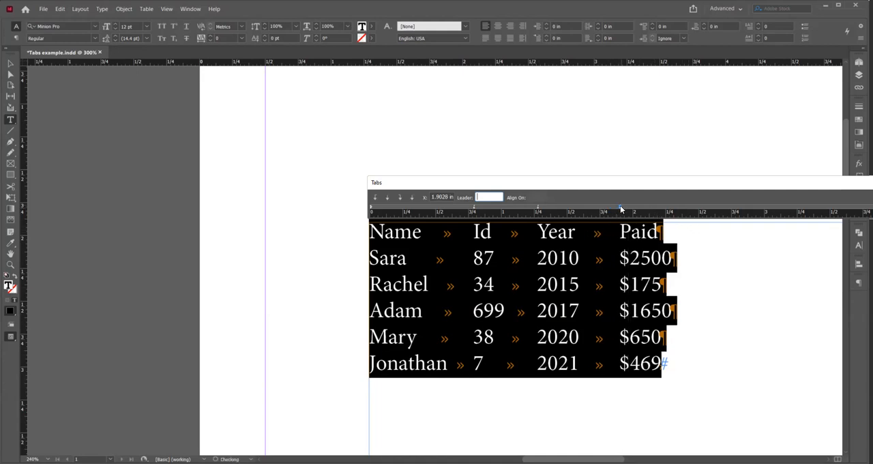
drag(621, 208, 626, 208)
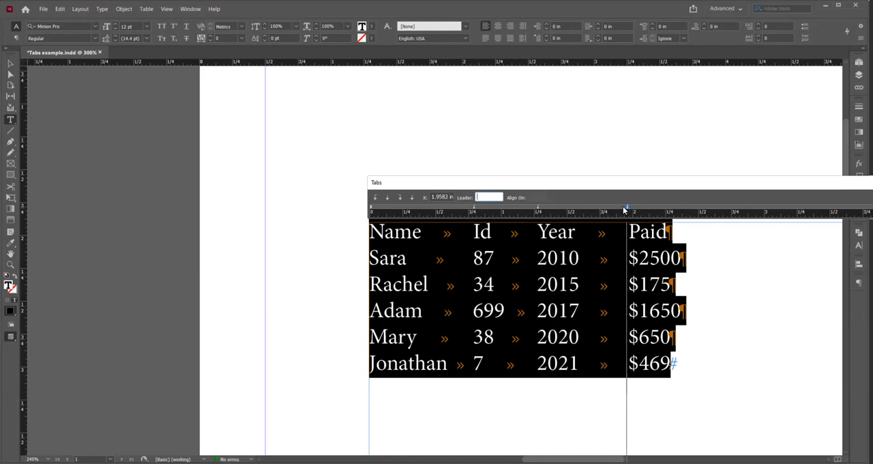
drag(626, 206, 540, 205)
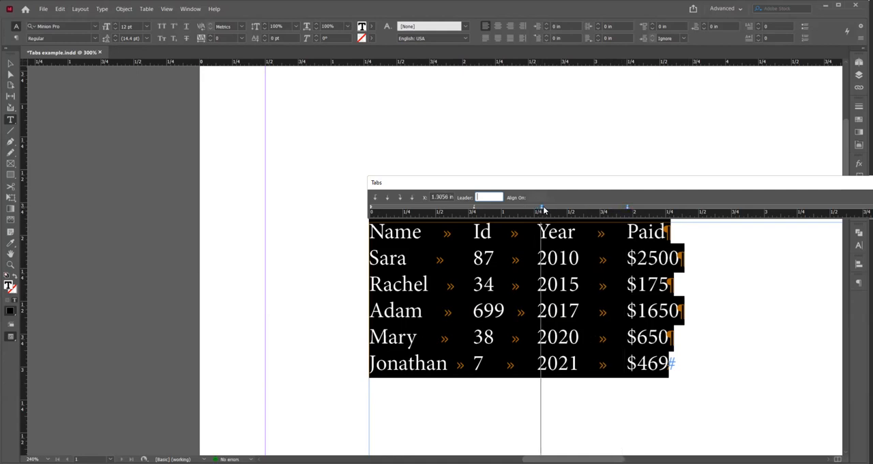
drag(540, 205, 545, 205)
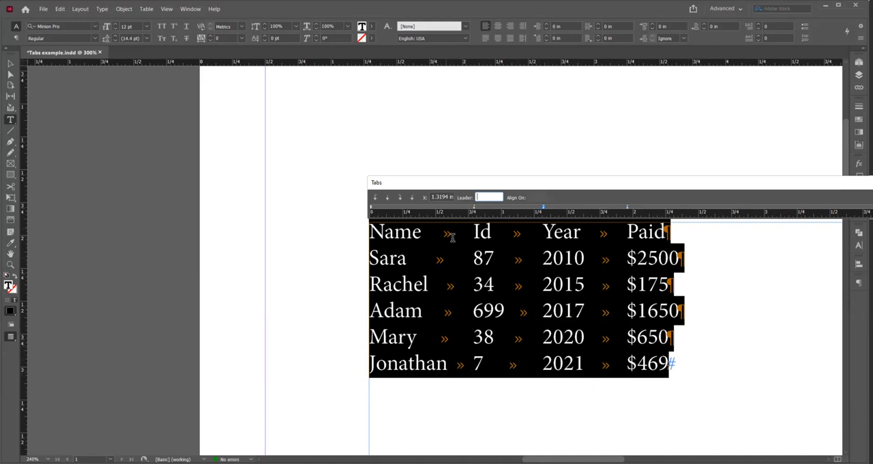
drag(543, 205, 473, 206)
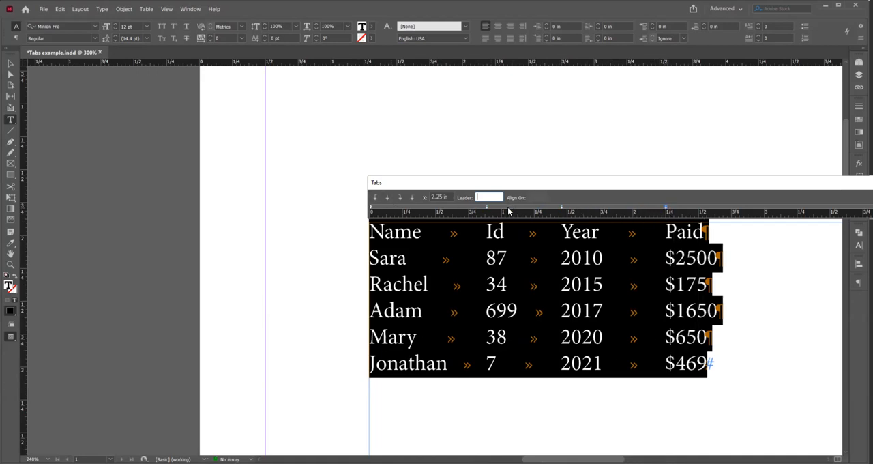
drag(666, 207, 682, 207)
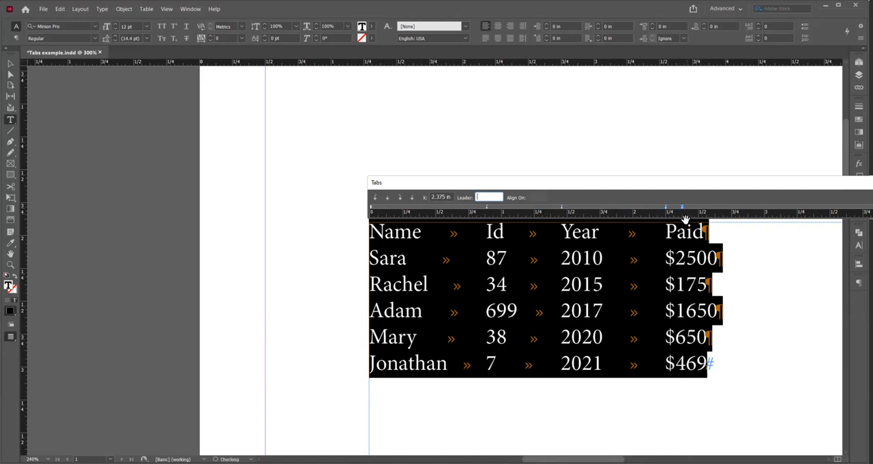
drag(682, 207, 687, 207)
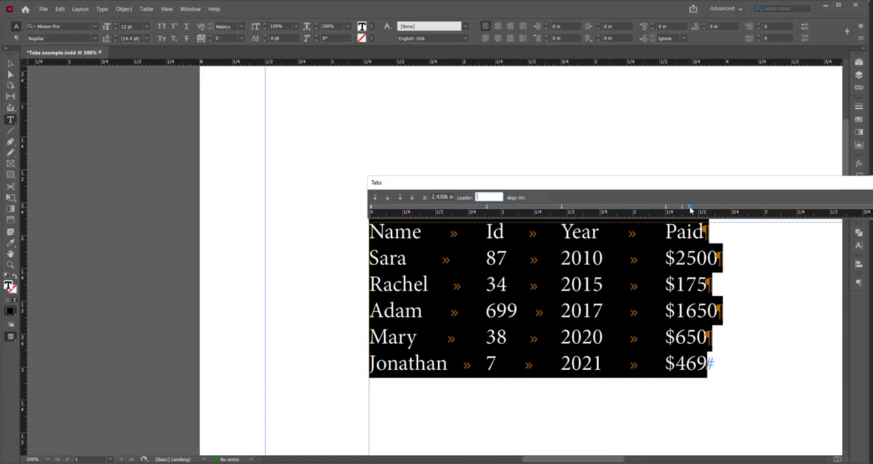
mouse_move(678, 210)
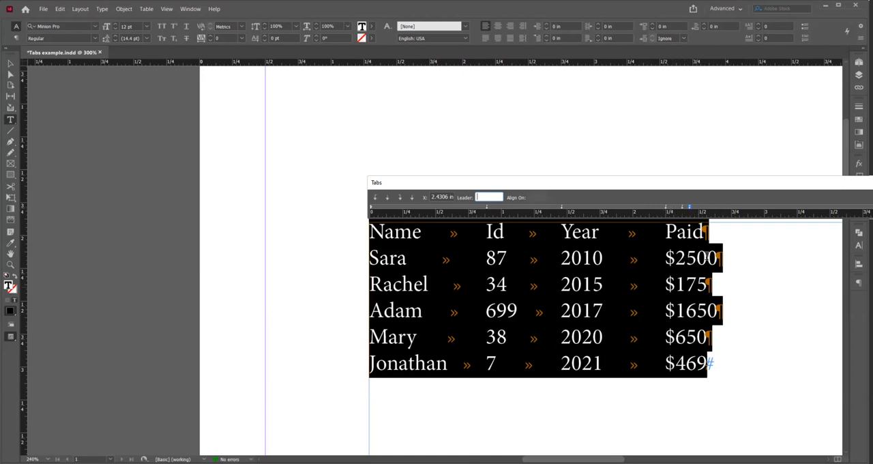
mouse_move(653, 253)
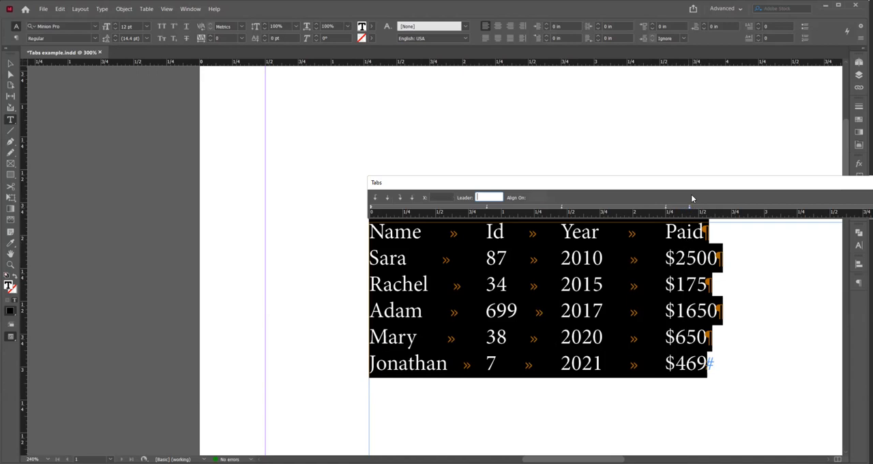
mouse_move(689, 208)
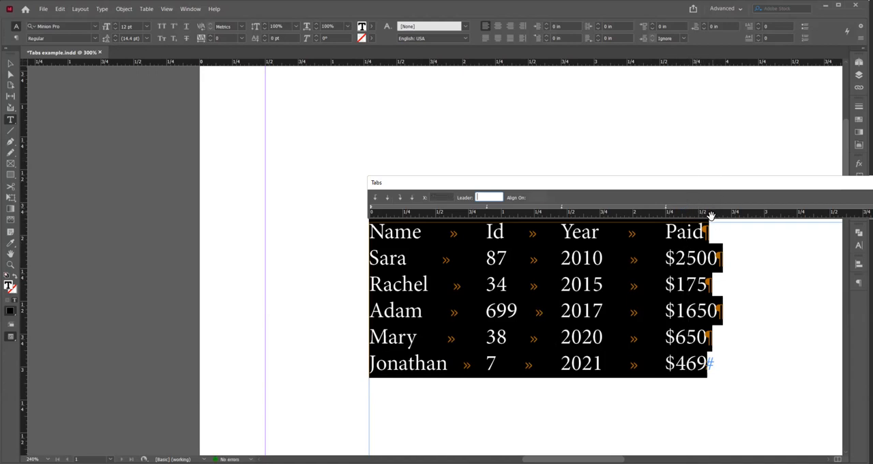
mouse_move(730, 288)
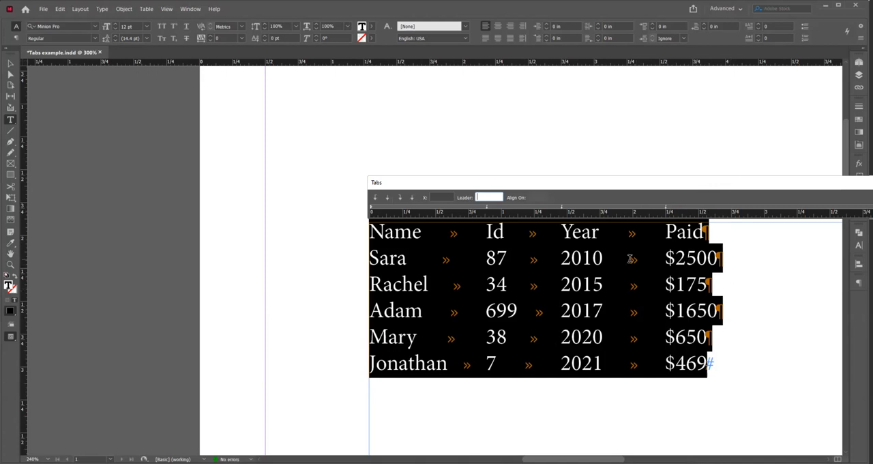
mouse_move(469, 208)
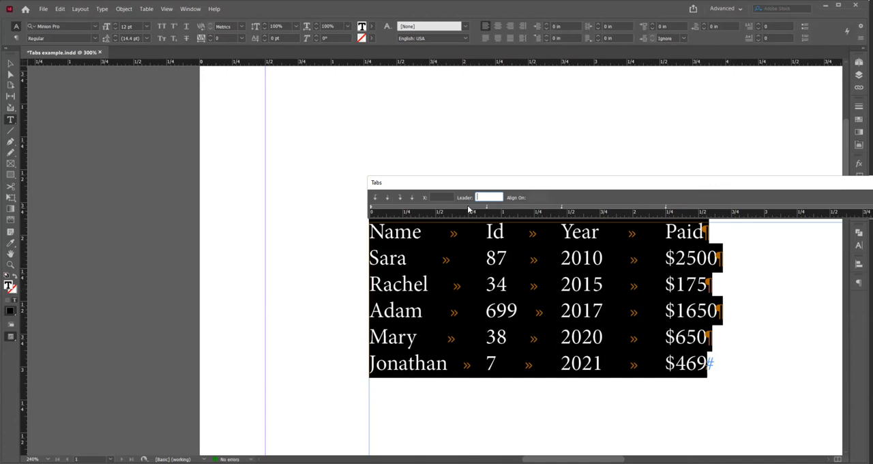
mouse_move(463, 208)
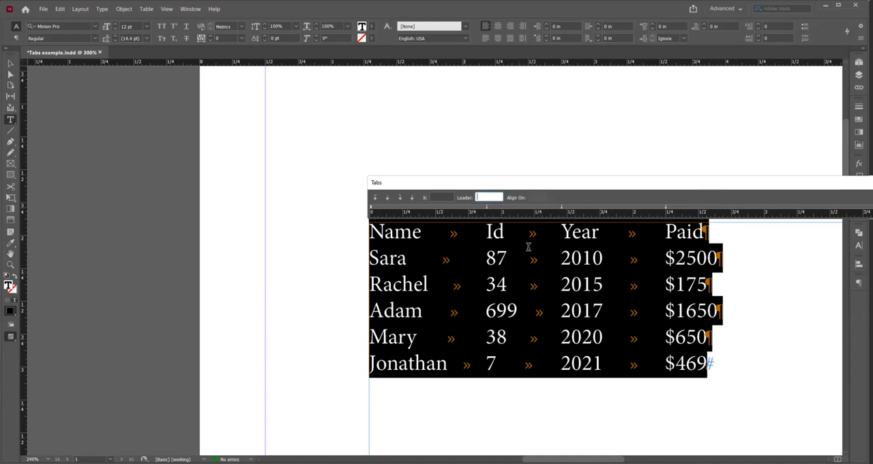
Select the Year column's tab stop on the Tabs ruler.
click(562, 208)
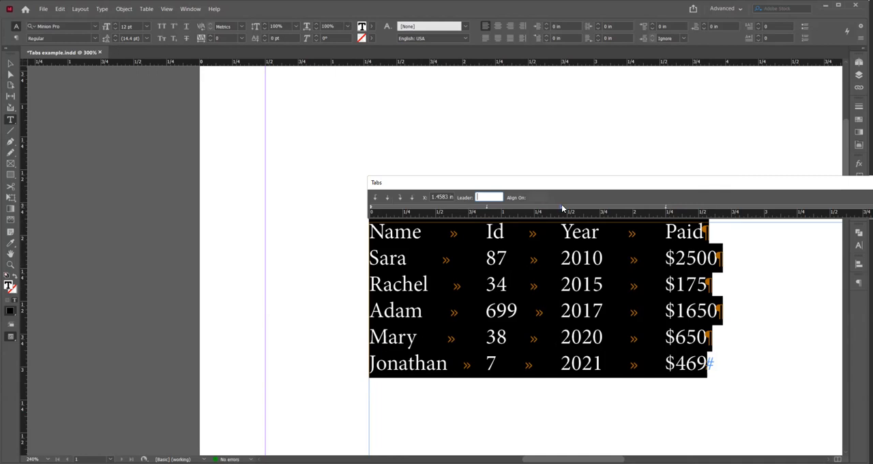
mouse_move(559, 259)
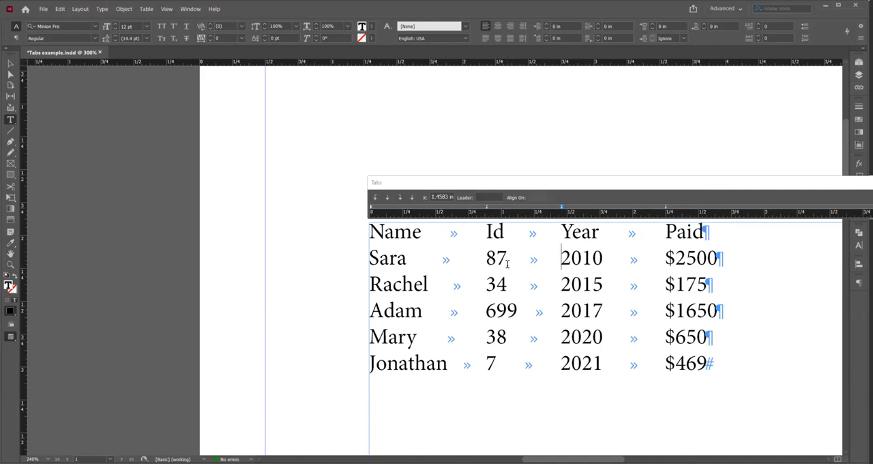
mouse_move(469, 268)
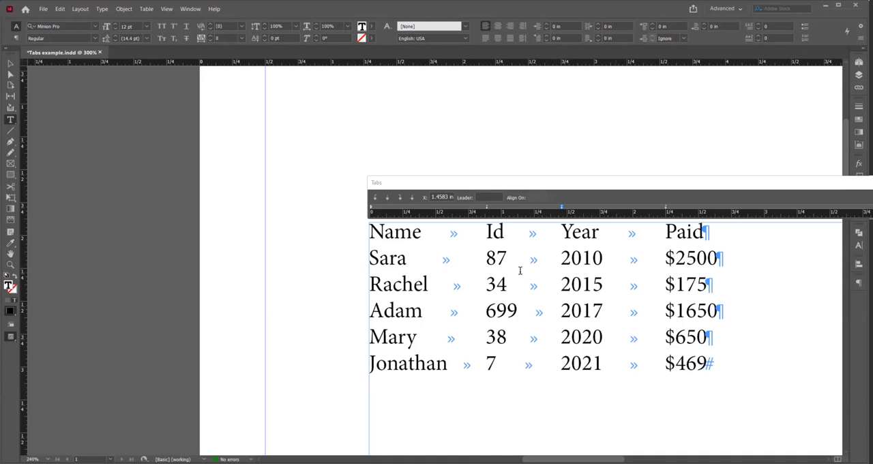
mouse_move(548, 216)
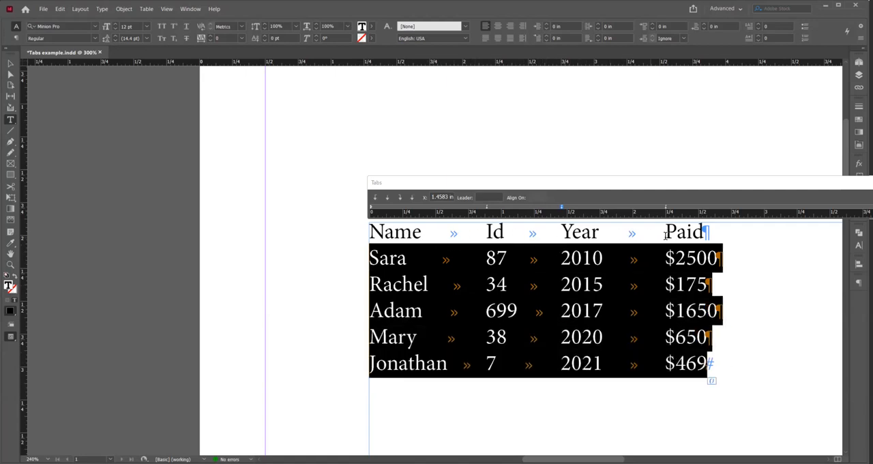
mouse_move(508, 378)
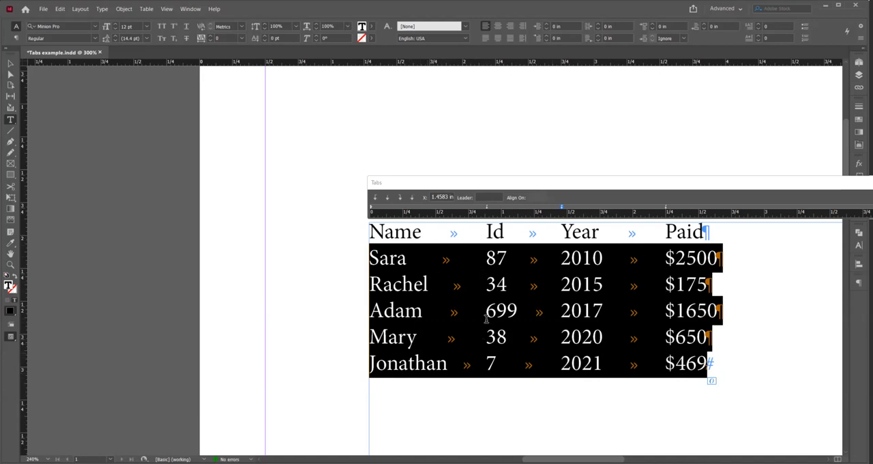
mouse_move(488, 341)
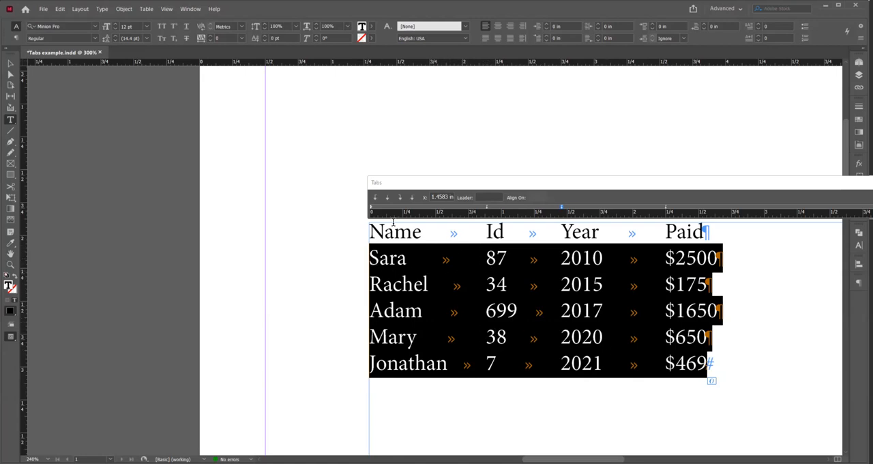
mouse_move(518, 204)
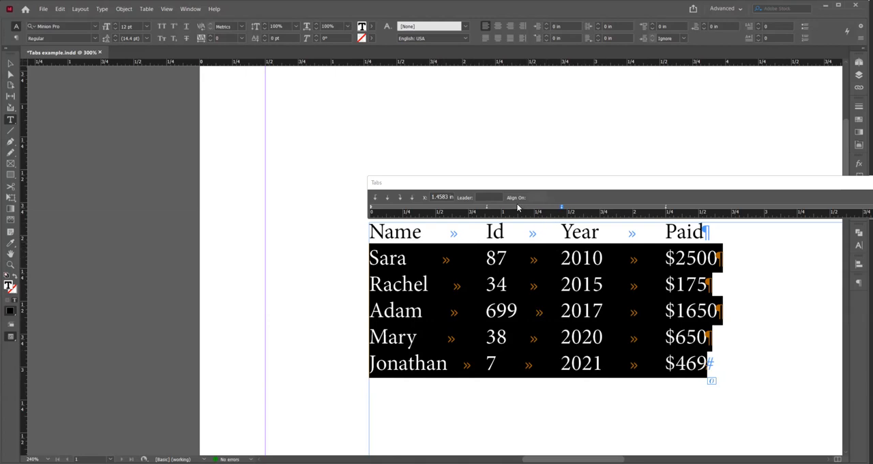
mouse_move(486, 206)
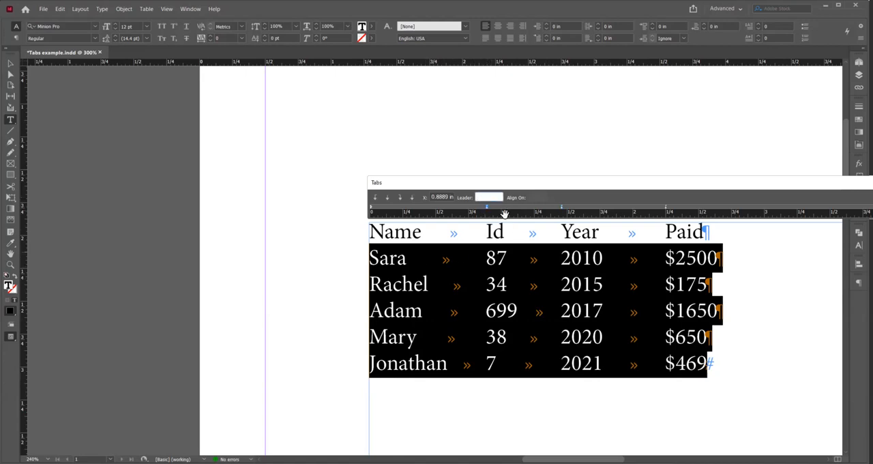
mouse_move(484, 206)
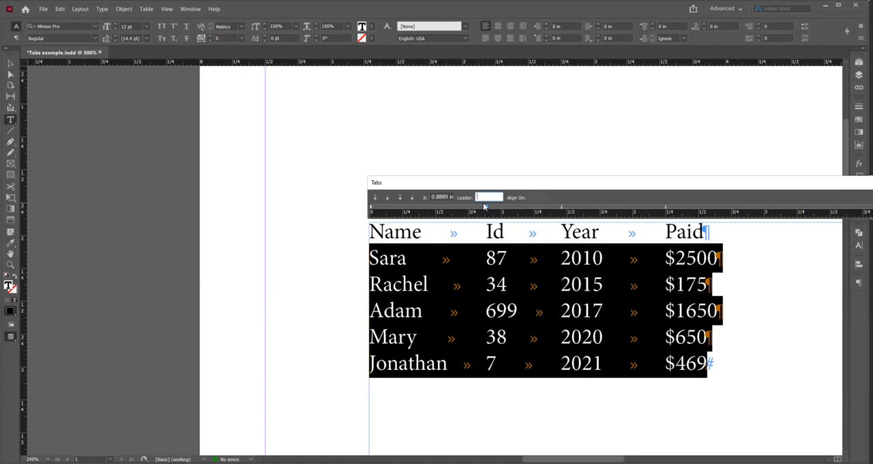
Give the tab stops before Id, Year and Paid period dot leaders across the data rows.
click(488, 197)
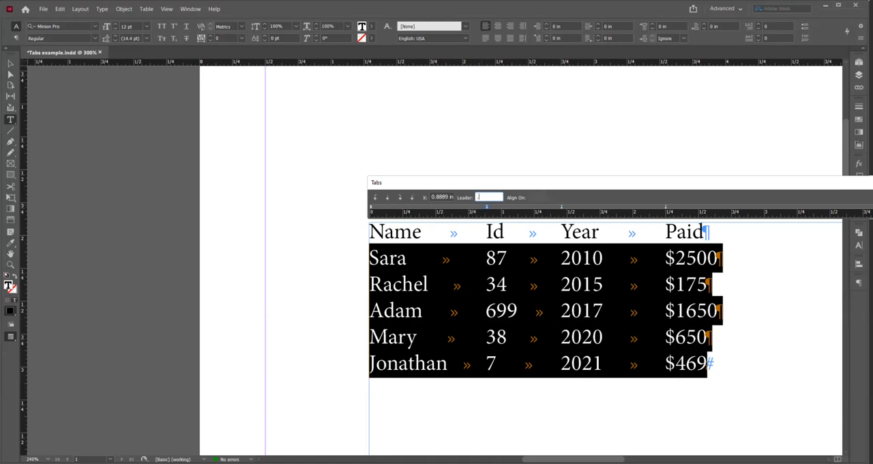
mouse_move(551, 216)
text(.)
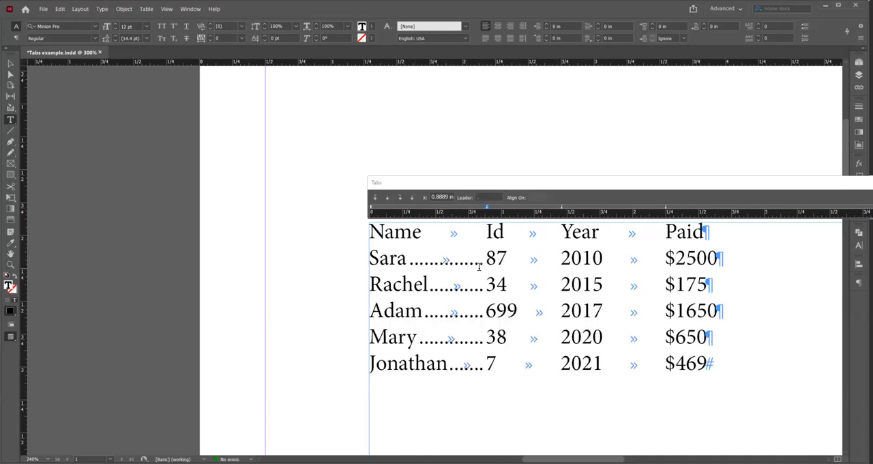
mouse_move(457, 363)
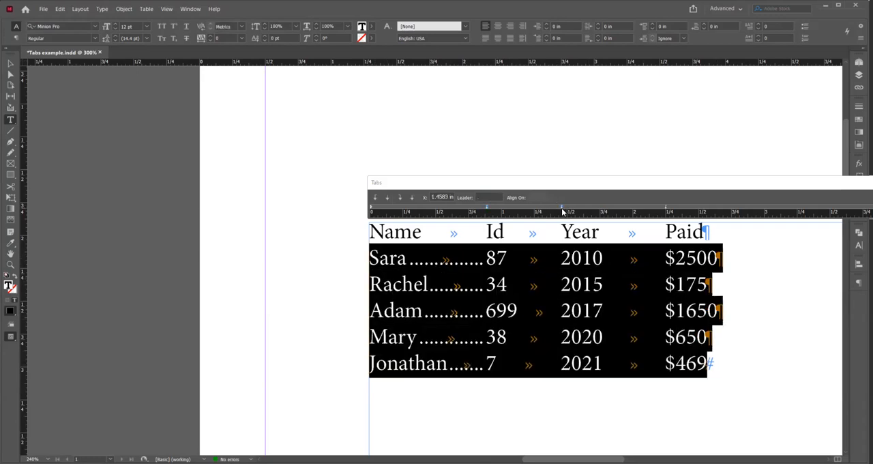
click(486, 197)
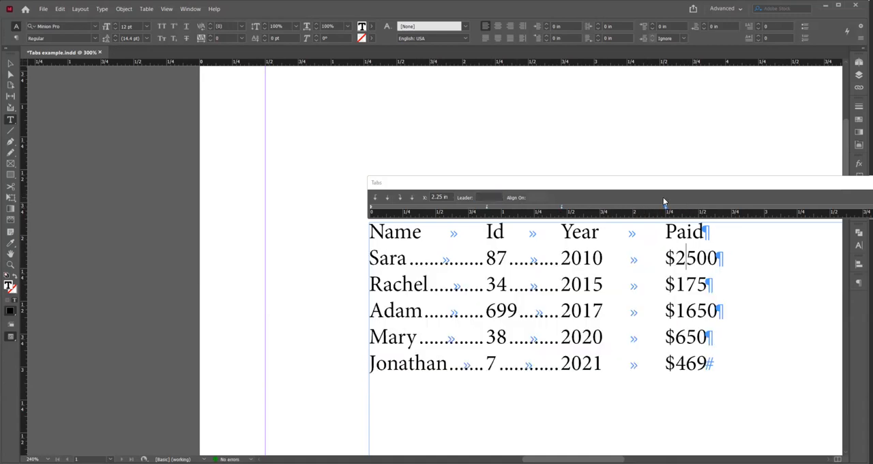
drag(368, 258, 711, 363)
text(.)
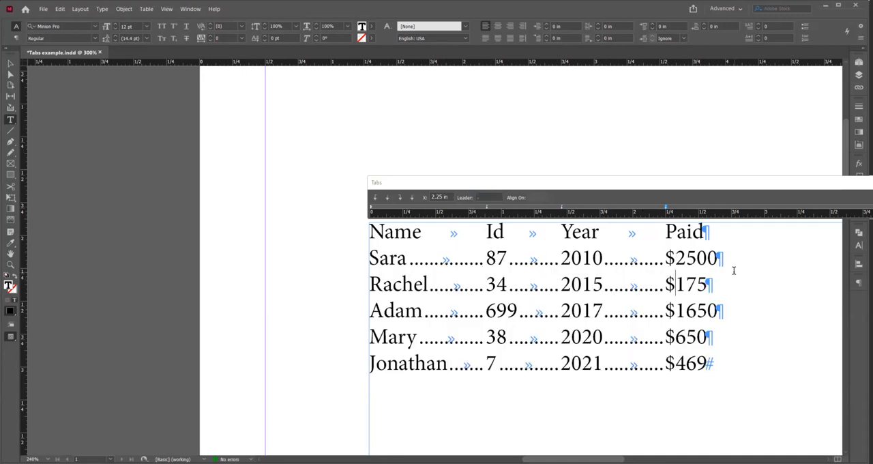
mouse_move(750, 322)
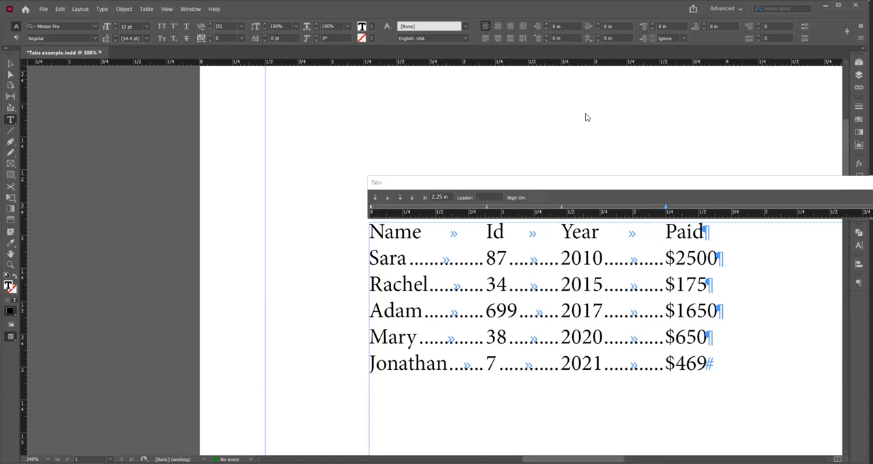
Deselect the table text to view the dot leaders cleanly.
click(675, 284)
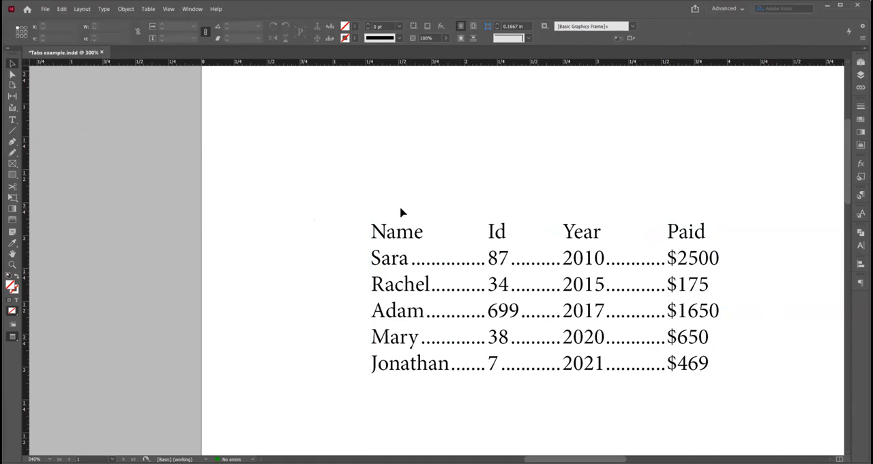
mouse_move(380, 286)
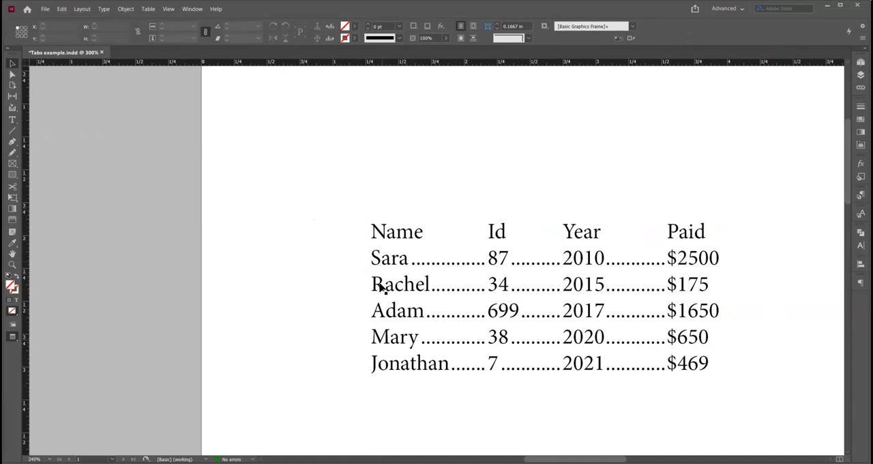
mouse_move(622, 339)
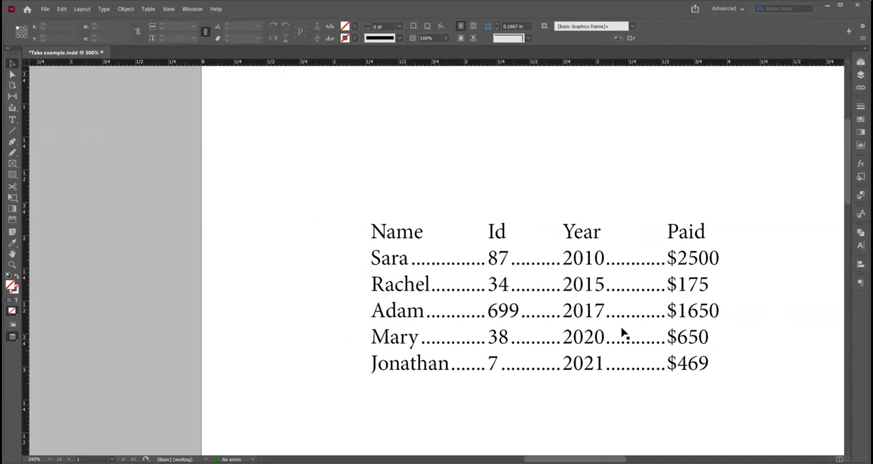
mouse_move(667, 282)
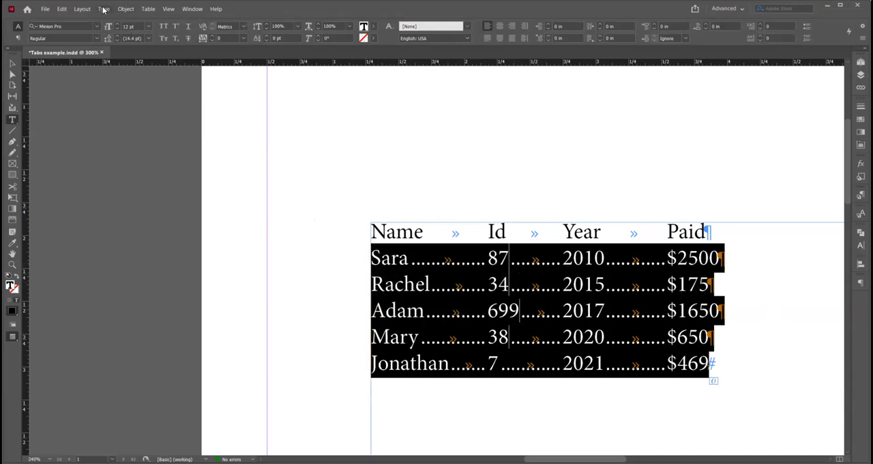
Reopen the Tabs panel from the Type menu.
click(104, 8)
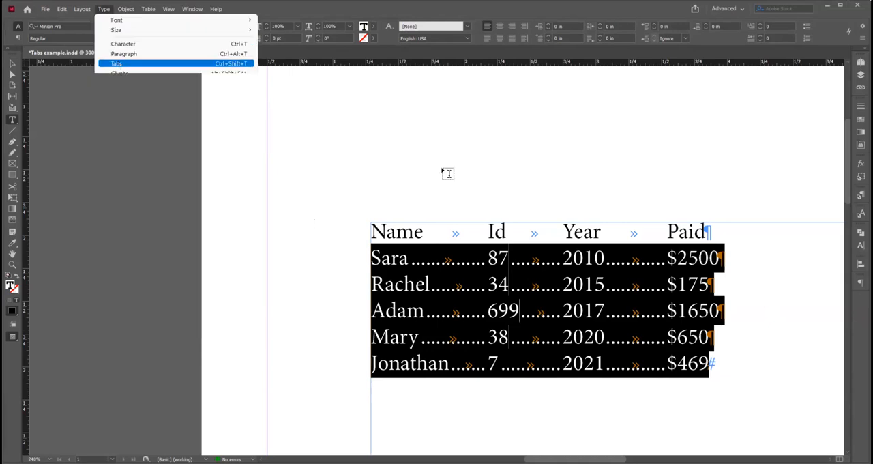
click(123, 63)
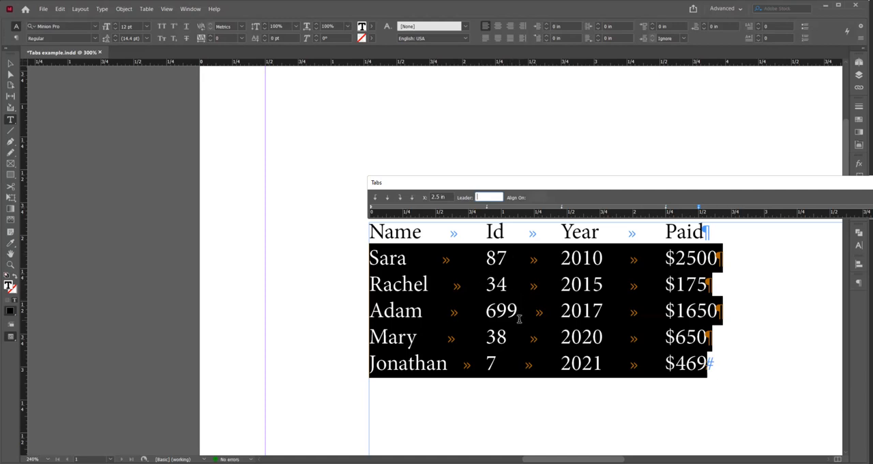
mouse_move(499, 348)
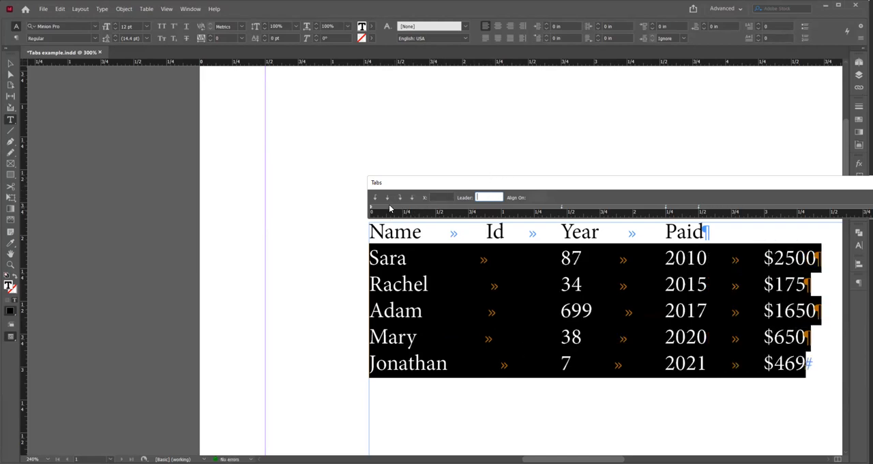
mouse_move(423, 214)
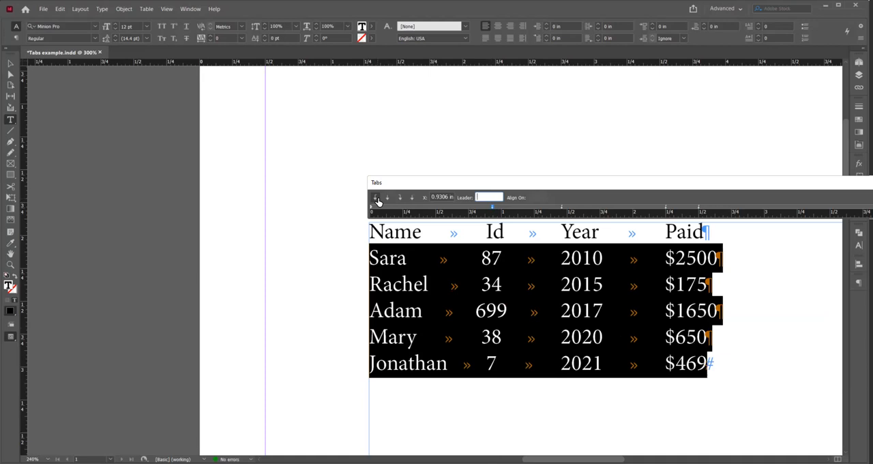
mouse_move(386, 198)
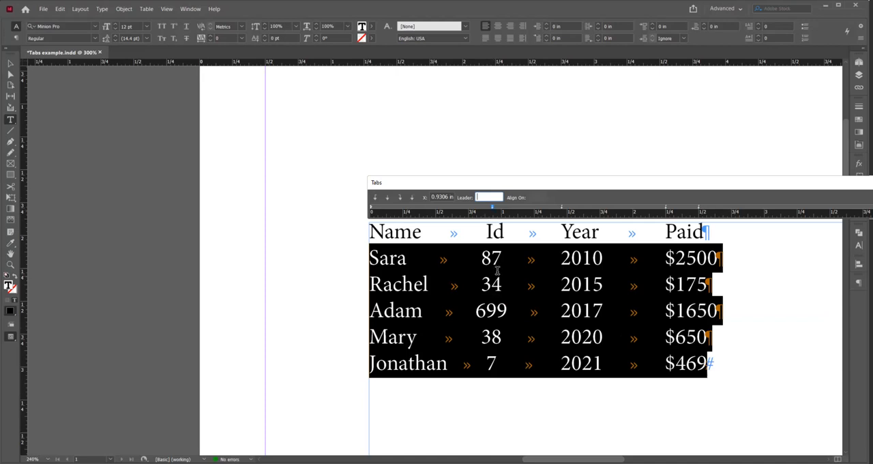
mouse_move(494, 370)
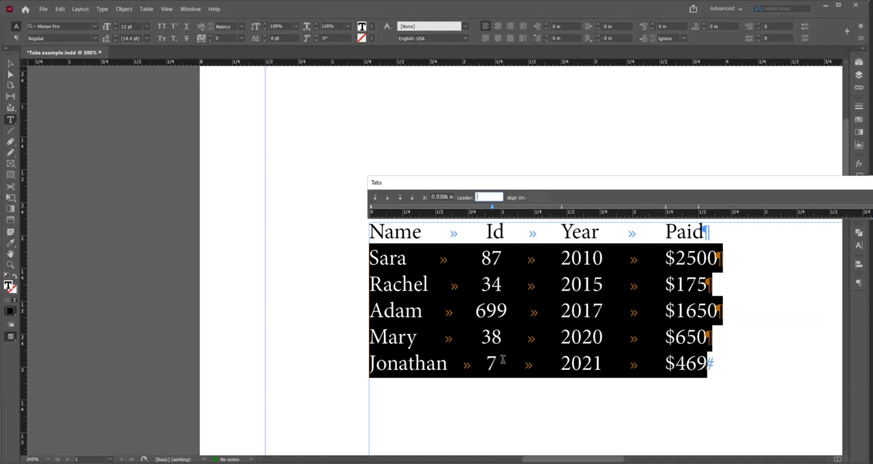
mouse_move(388, 210)
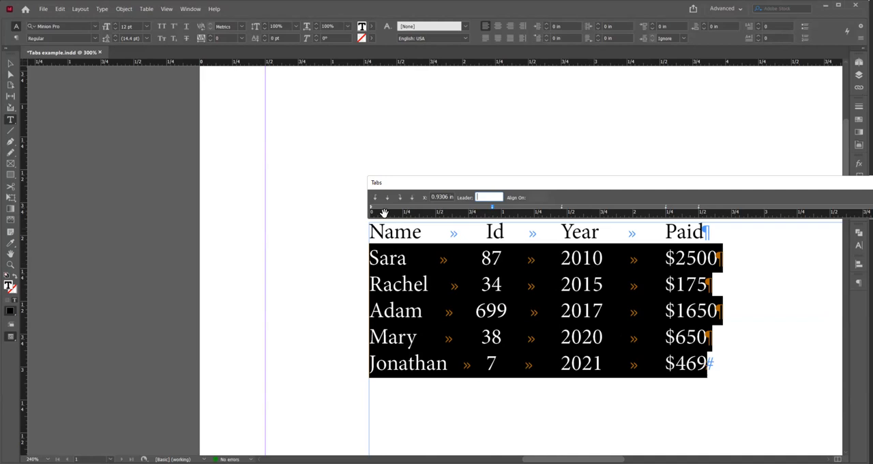
mouse_move(401, 198)
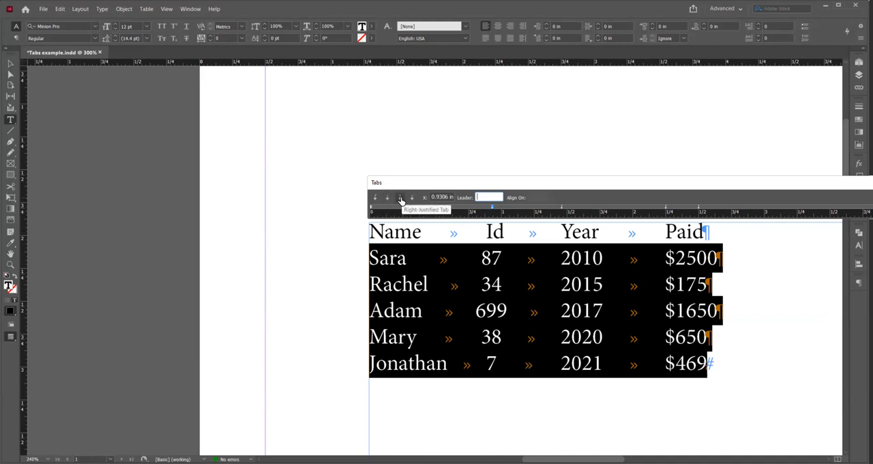